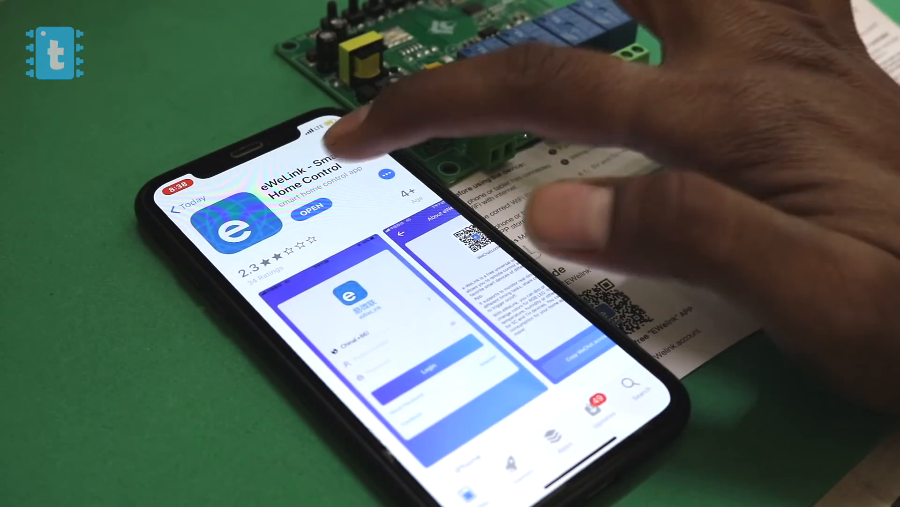
Step: Launch eWeLink, register and log in, then toggle relay channel 2 on the SmS Automation board
left_click(311, 207)
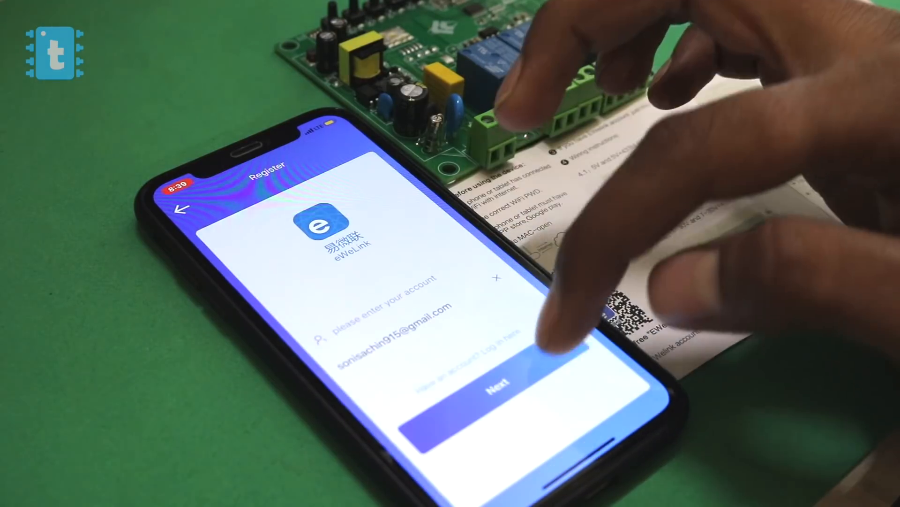
left_click(498, 385)
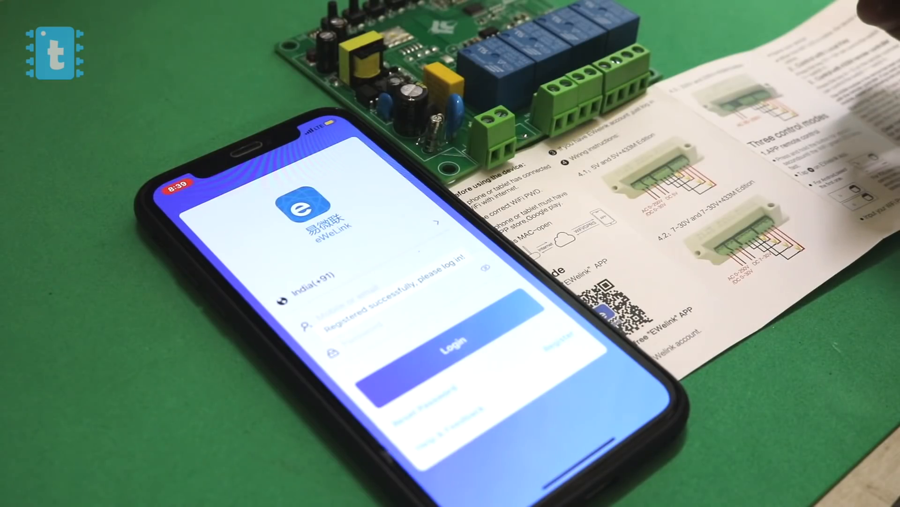
left_click(452, 348)
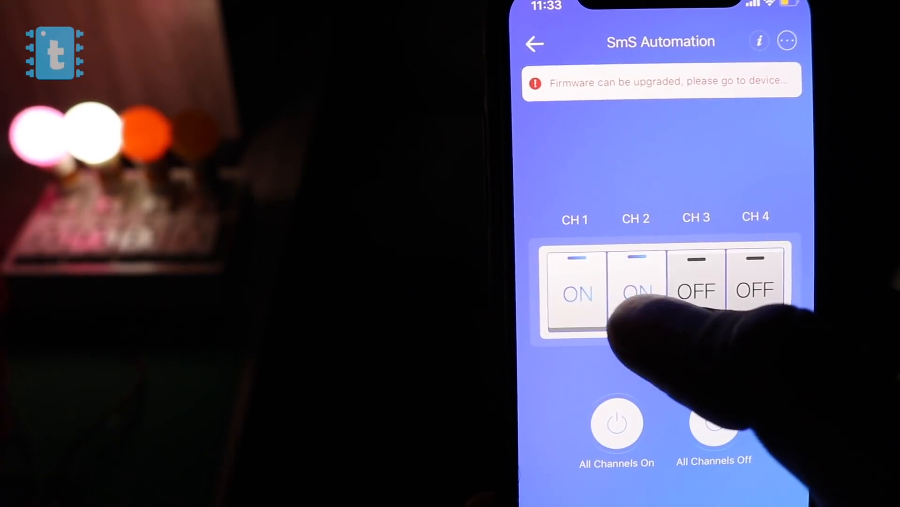
left_click(634, 292)
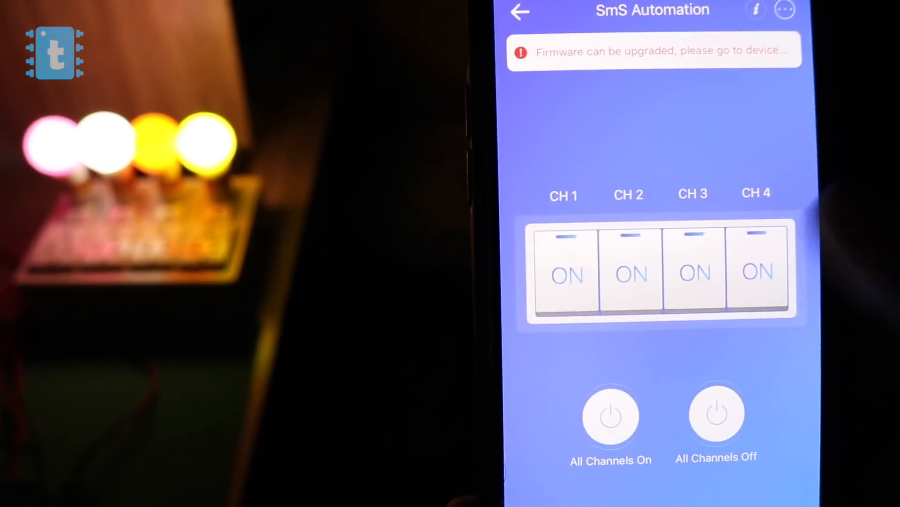
Step: Show the techiesms channel at youtube.com/user/sachinsms1990 in Chrome
left_click(716, 417)
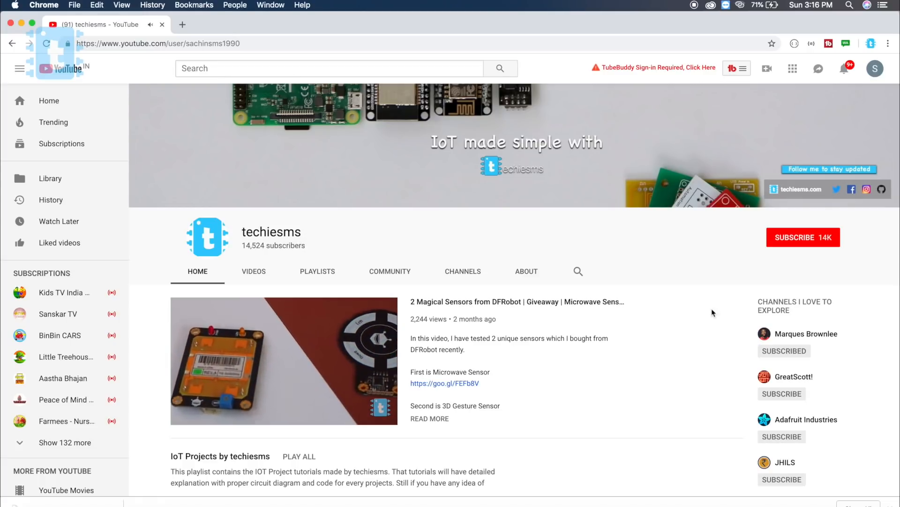
Step: From the channel's Videos list, open 'Most Innovative project of 2017 using ESP8266'
left_click(803, 237)
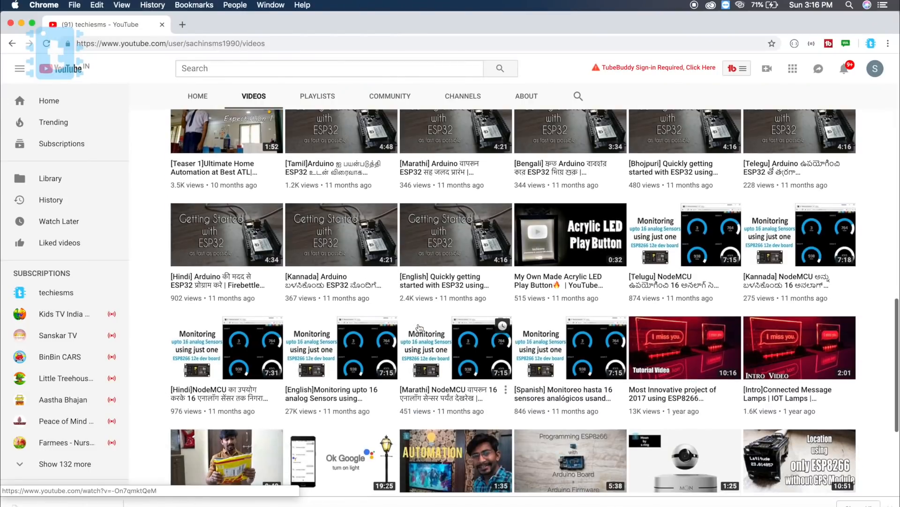
scroll("down", 3)
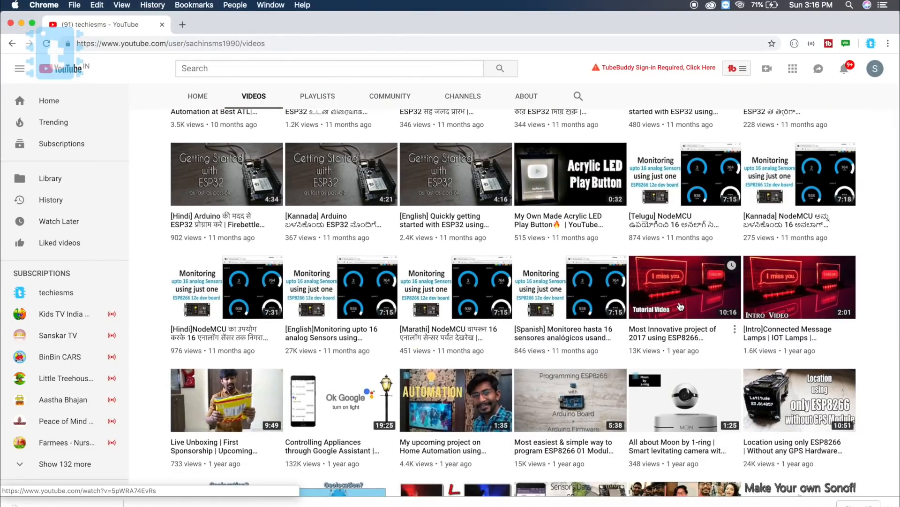
left_click(681, 285)
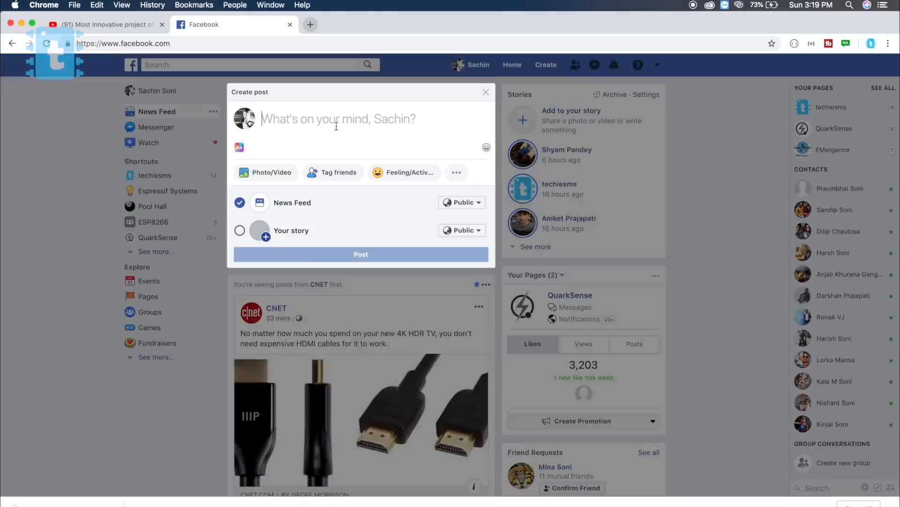
right_click(336, 122)
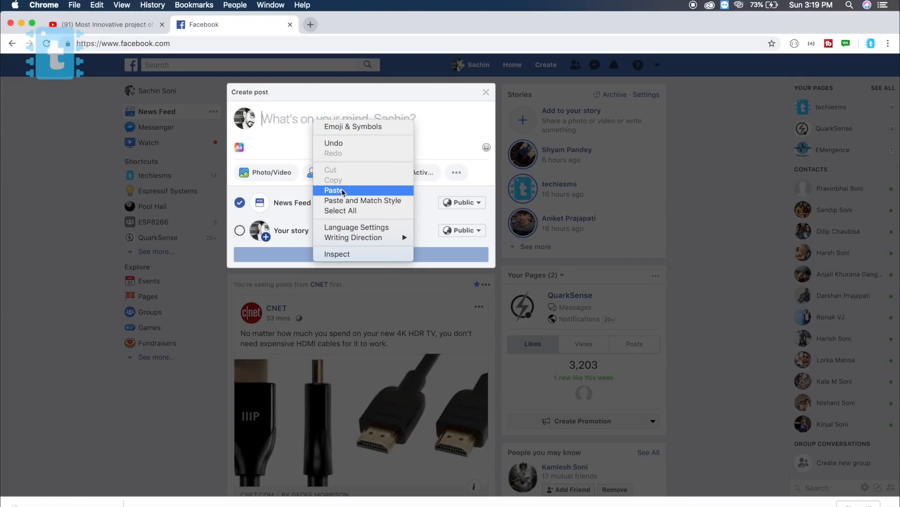
left_click(334, 189)
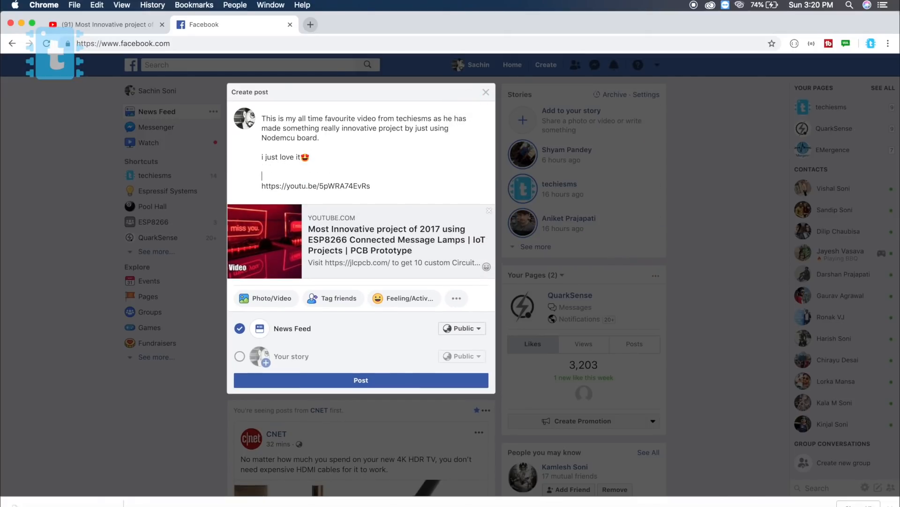
type("Thanks for th")
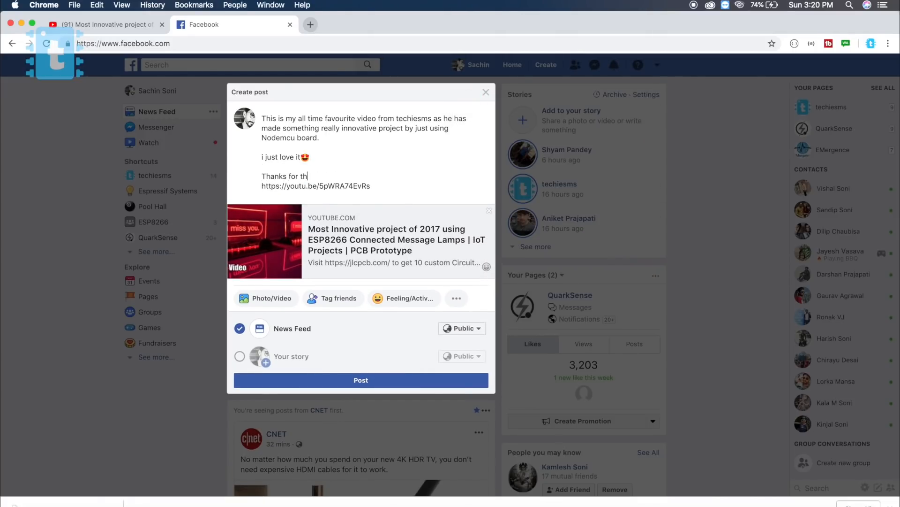
type("e video")
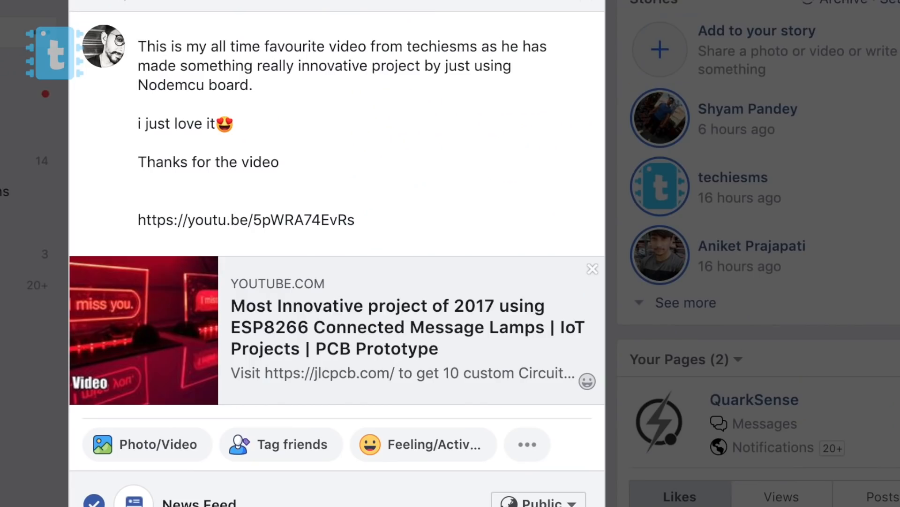
type("@techiesms")
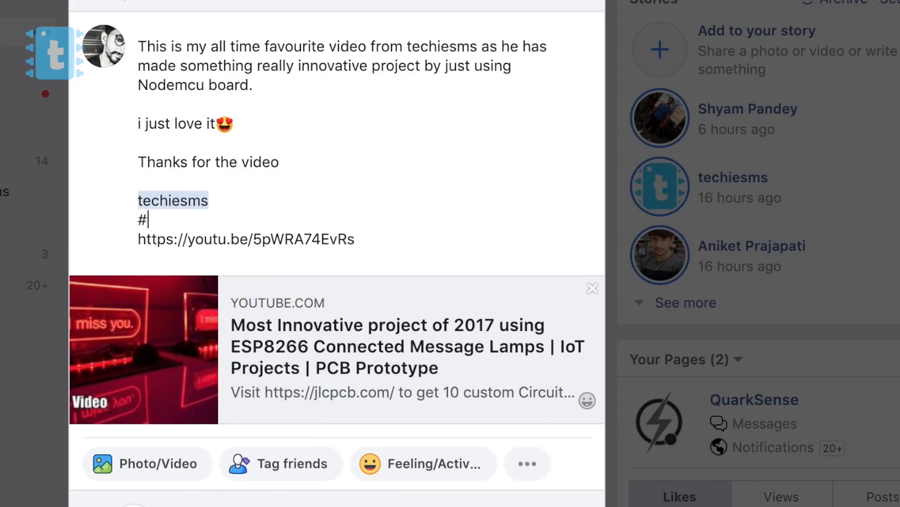
type("techiesms")
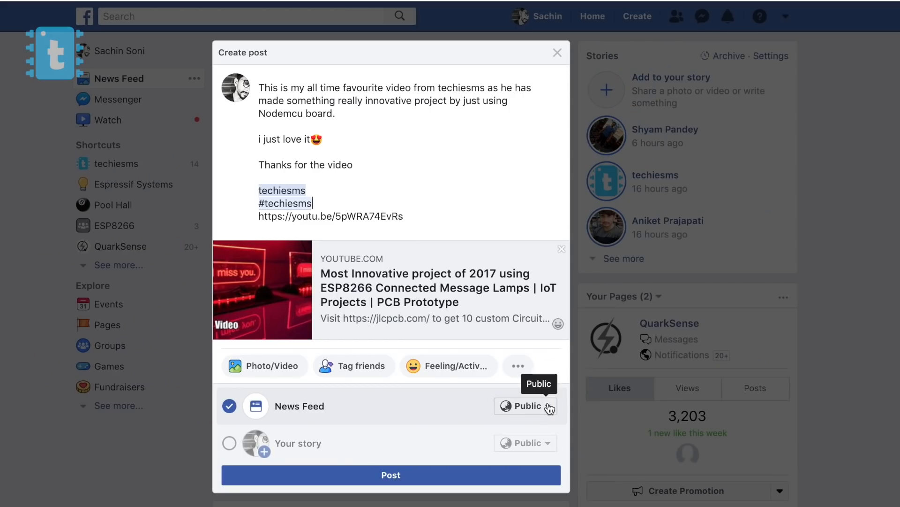
Step: Confirm the audience is Public and publish the post to the News Feed
left_click(525, 406)
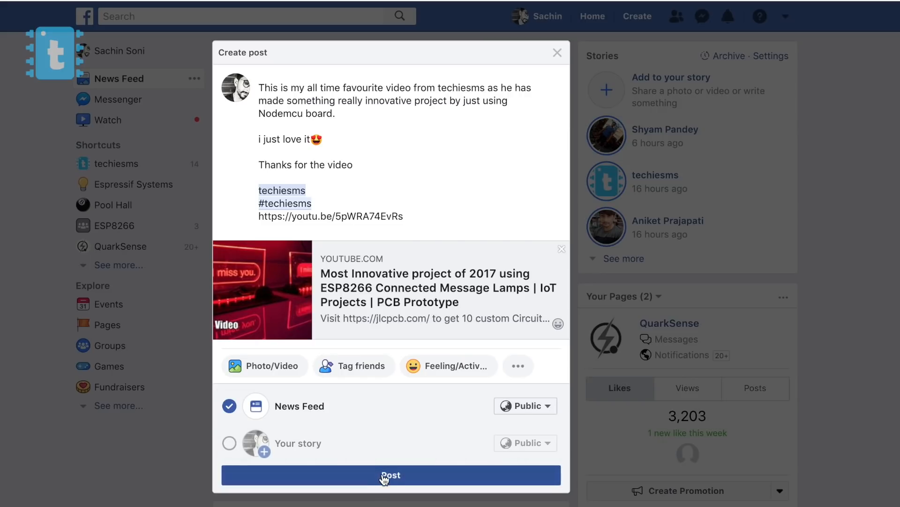
left_click(388, 474)
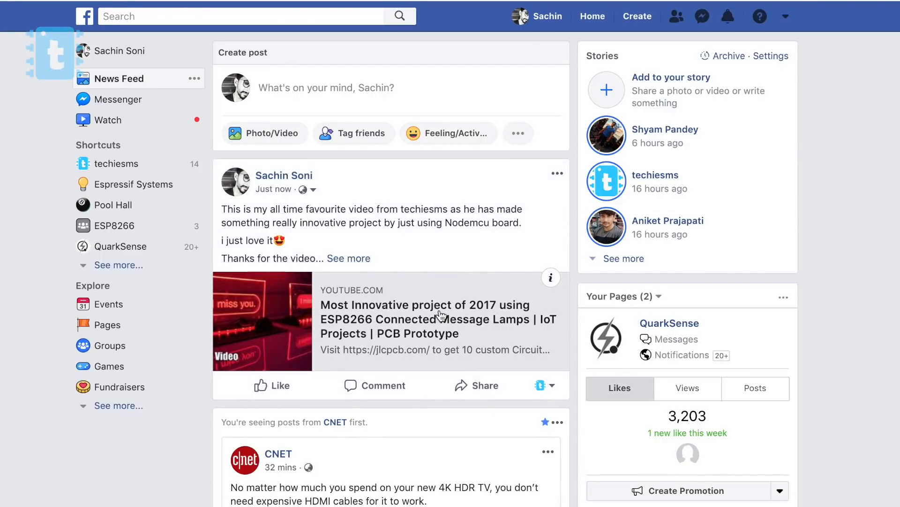
mouse_move(401, 284)
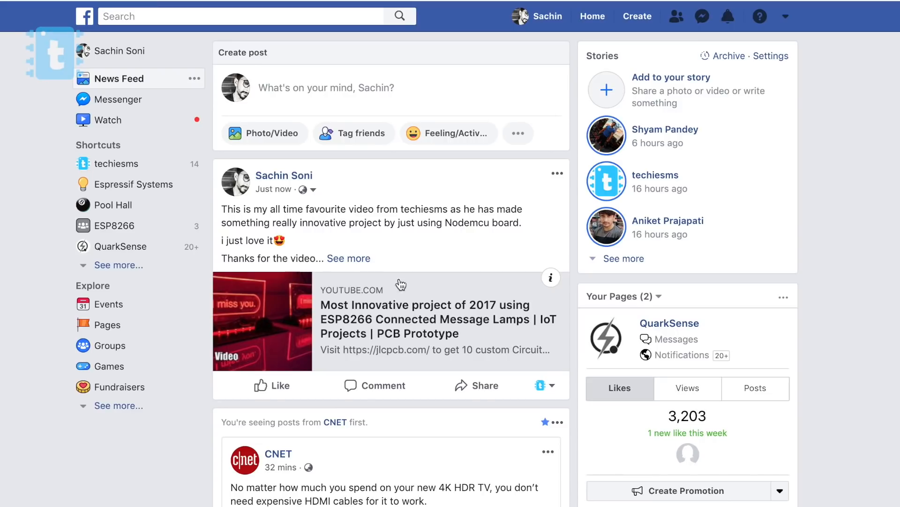
Step: Expand the published post's full text and give it a Love reaction
left_click(349, 258)
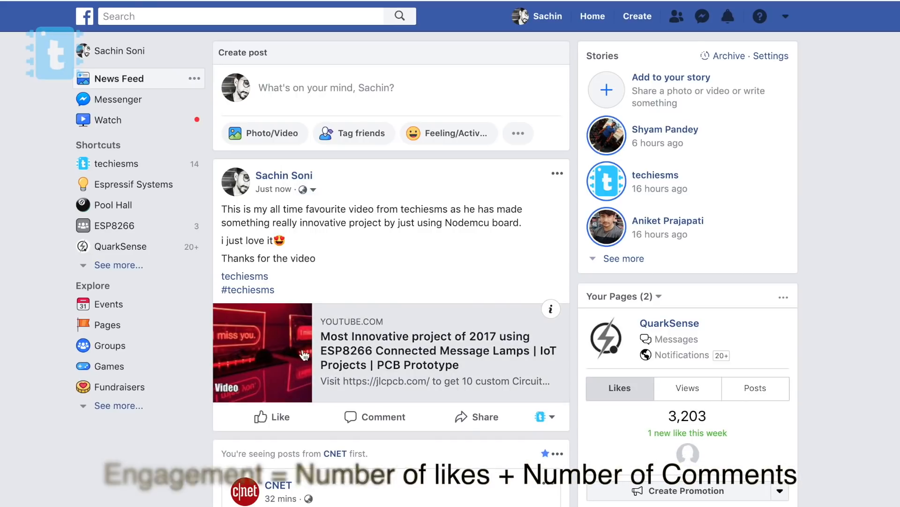
mouse_move(265, 416)
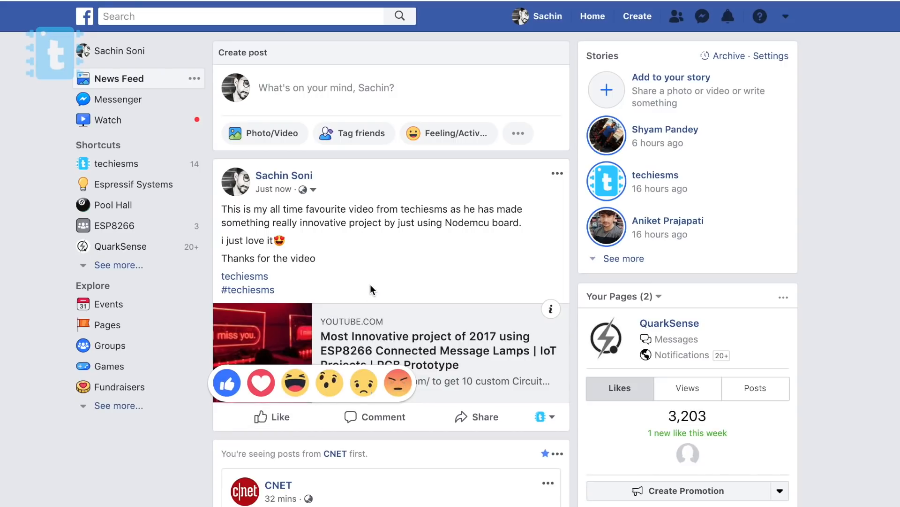
mouse_move(261, 391)
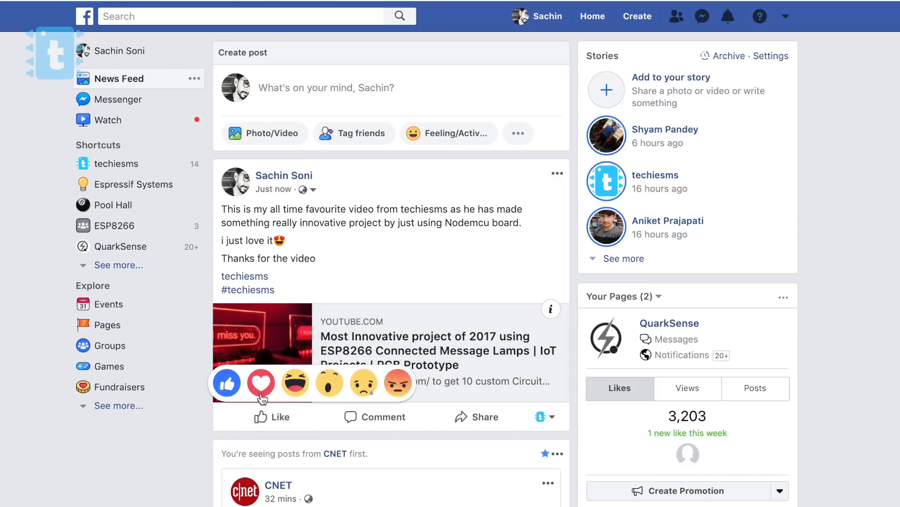
left_click(261, 382)
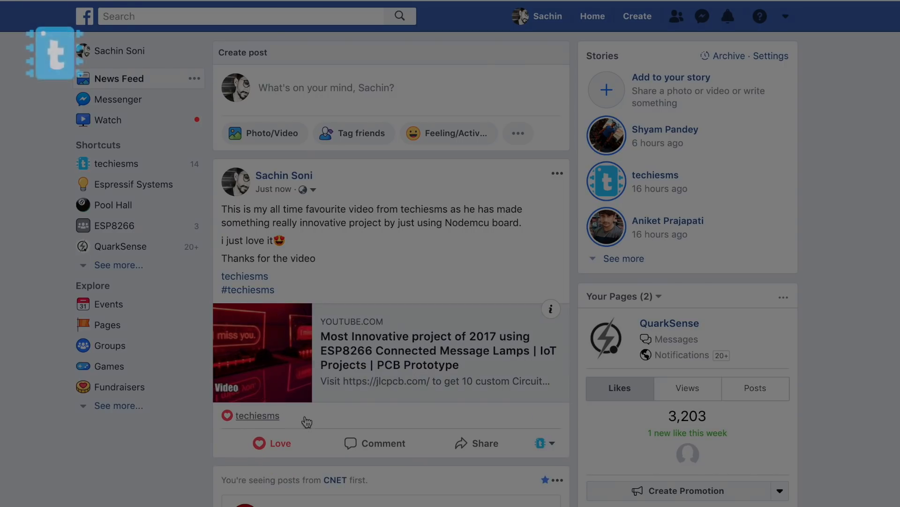